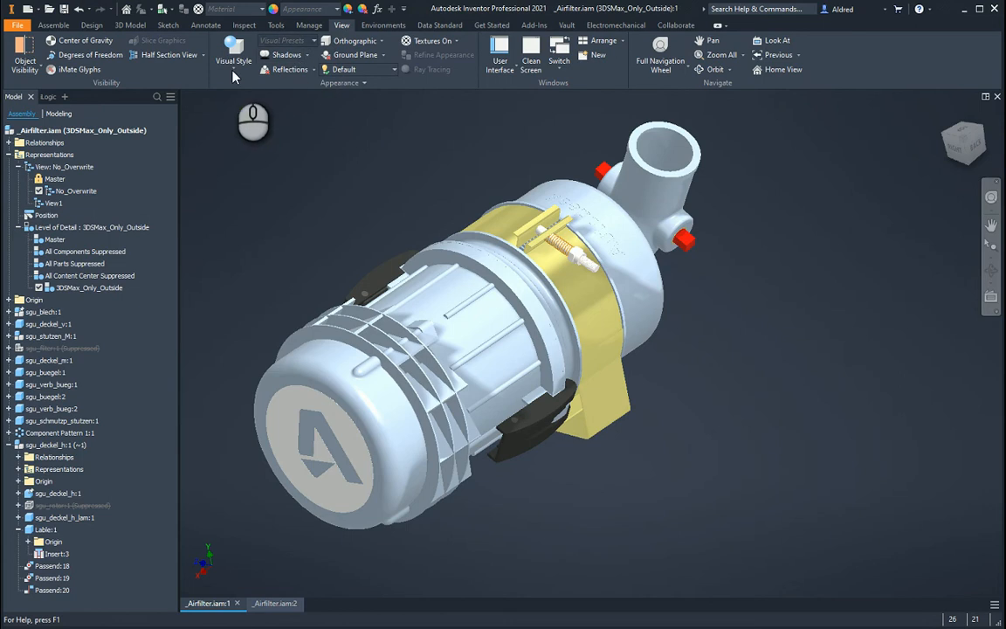
- Cycle the pump through shaded, monochrome and hidden-edge wireframe visual styles
{"action": "left_click", "coordinate": [234, 54]}
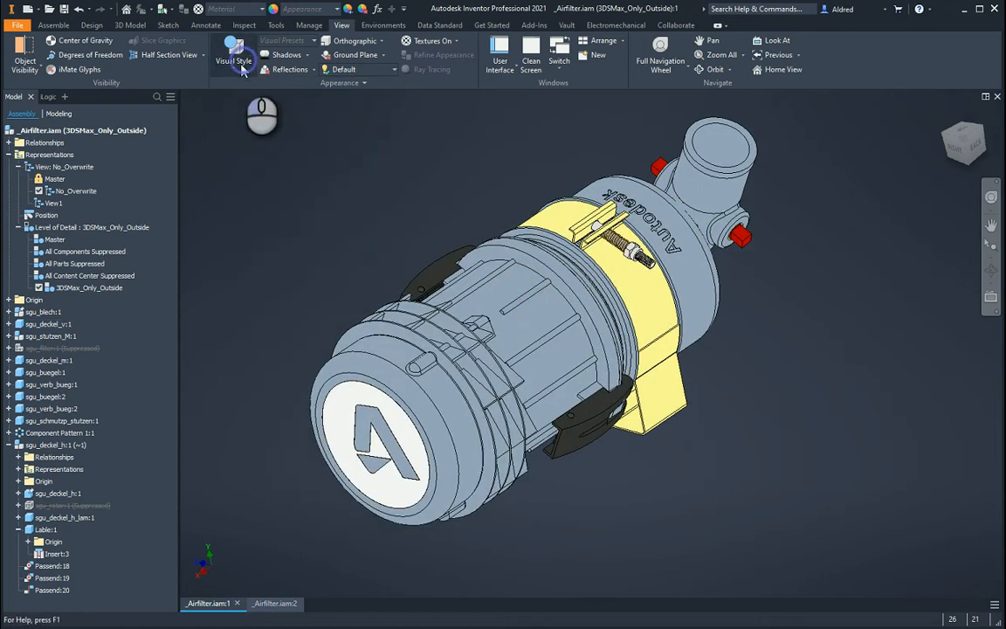
{"action": "left_click", "coordinate": [234, 54]}
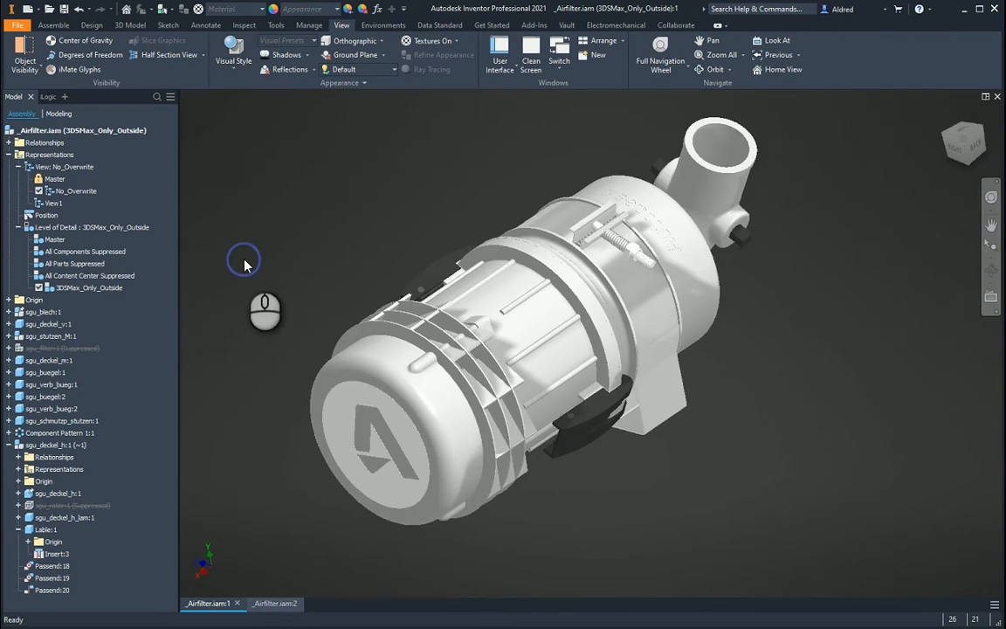
{"action": "left_click", "coordinate": [234, 52]}
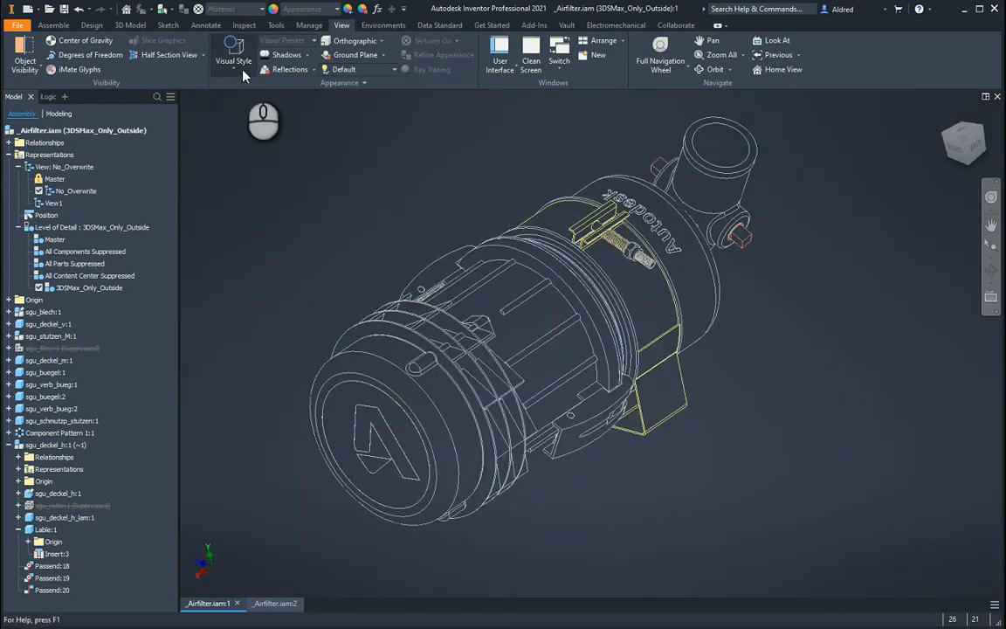
{"action": "left_click", "coordinate": [234, 54]}
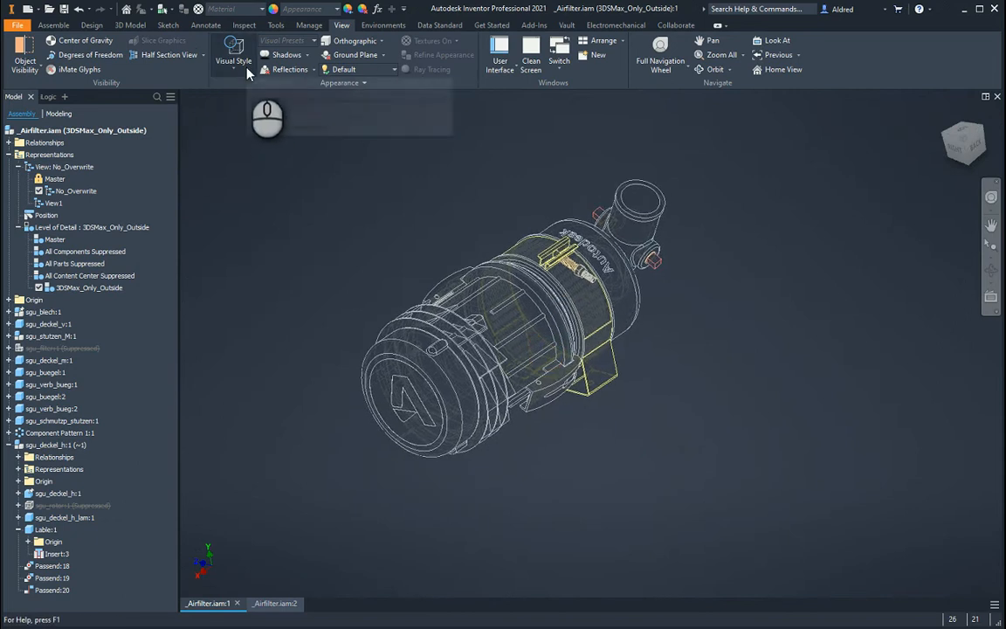
- Show the pump as a plain wireframe, then return it to a shaded style
{"action": "left_click", "coordinate": [234, 54]}
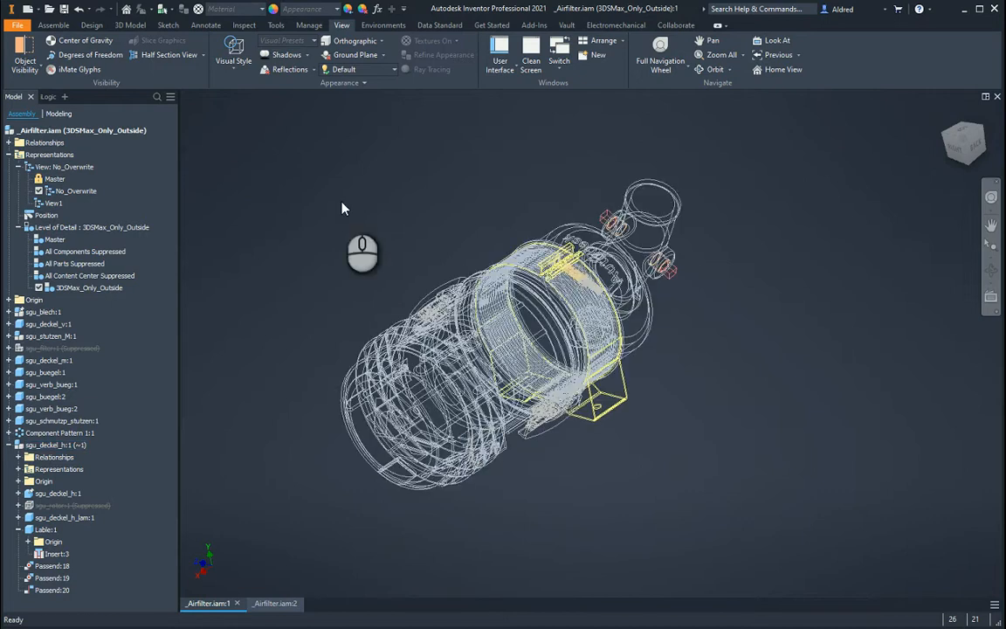
{"action": "left_click", "coordinate": [234, 52]}
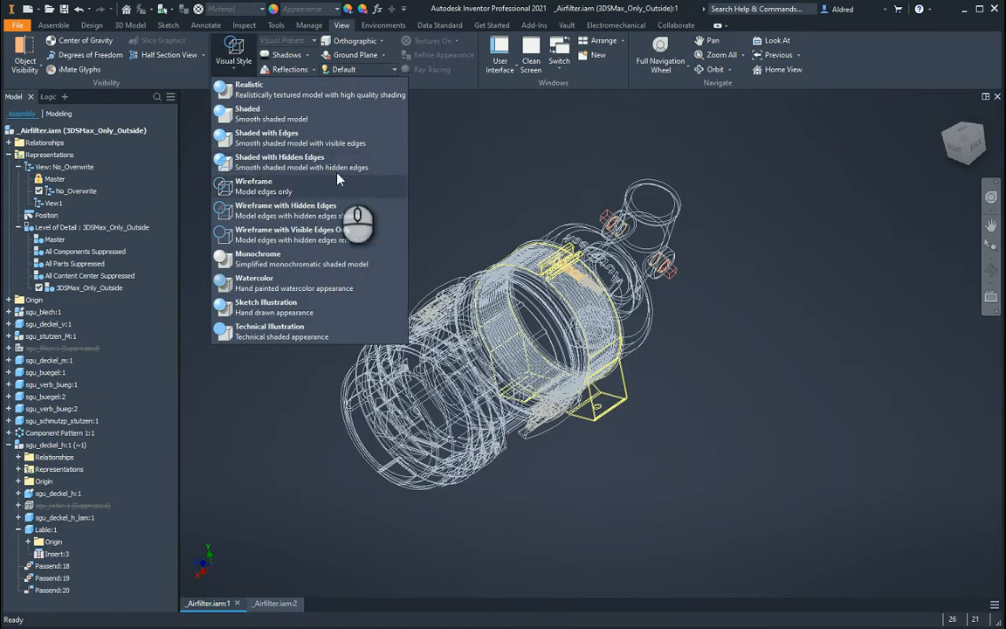
{"action": "left_click", "coordinate": [266, 136]}
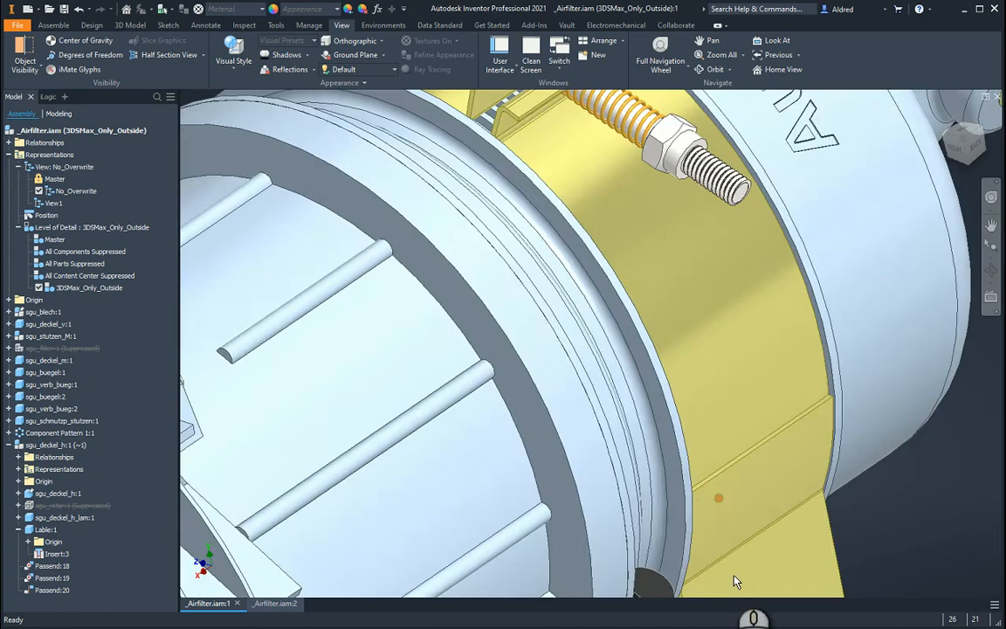
- Switch the pump to the Realistic textured style, then back to smooth shaded
{"action": "left_click", "coordinate": [234, 49]}
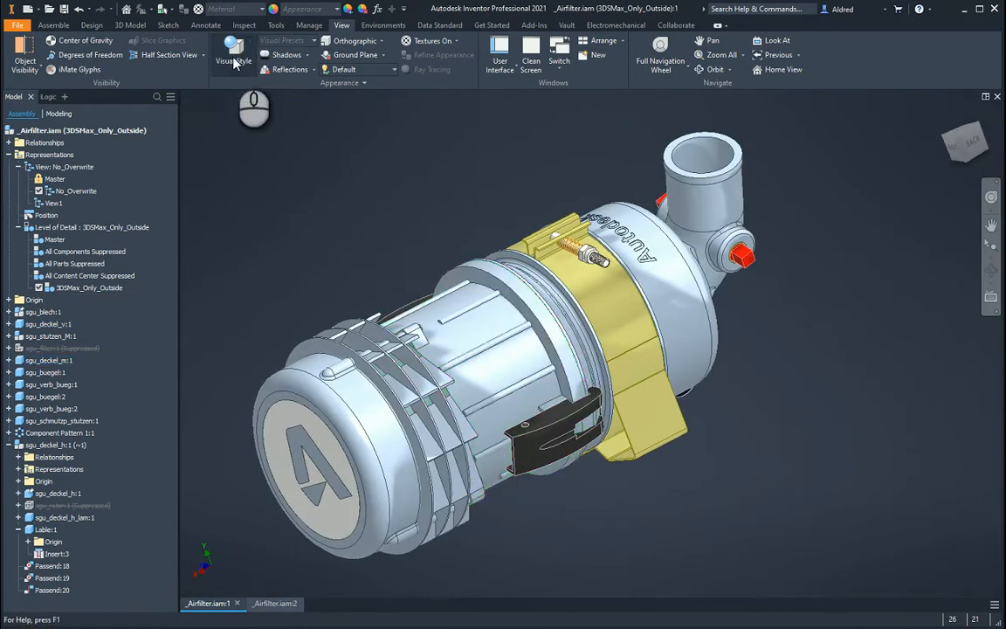
{"action": "left_click", "coordinate": [234, 54]}
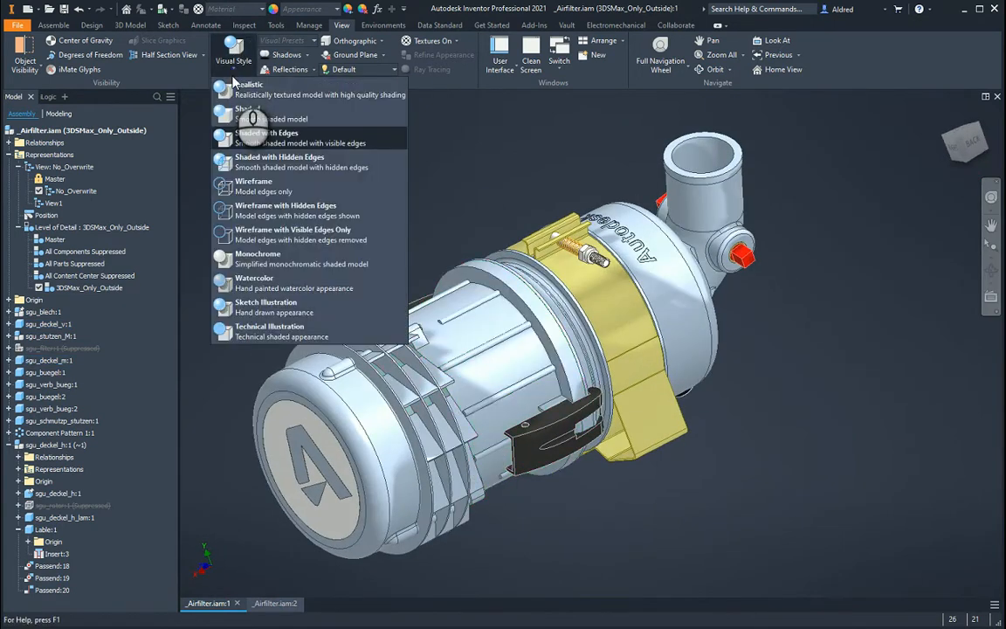
{"action": "left_click", "coordinate": [266, 136]}
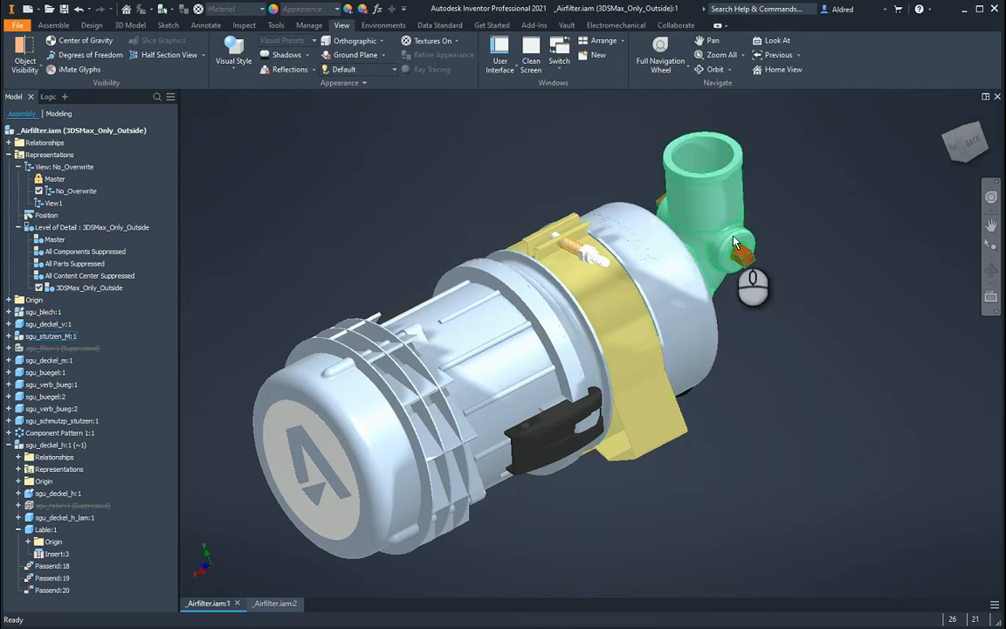
{"action": "left_click", "coordinate": [690, 218]}
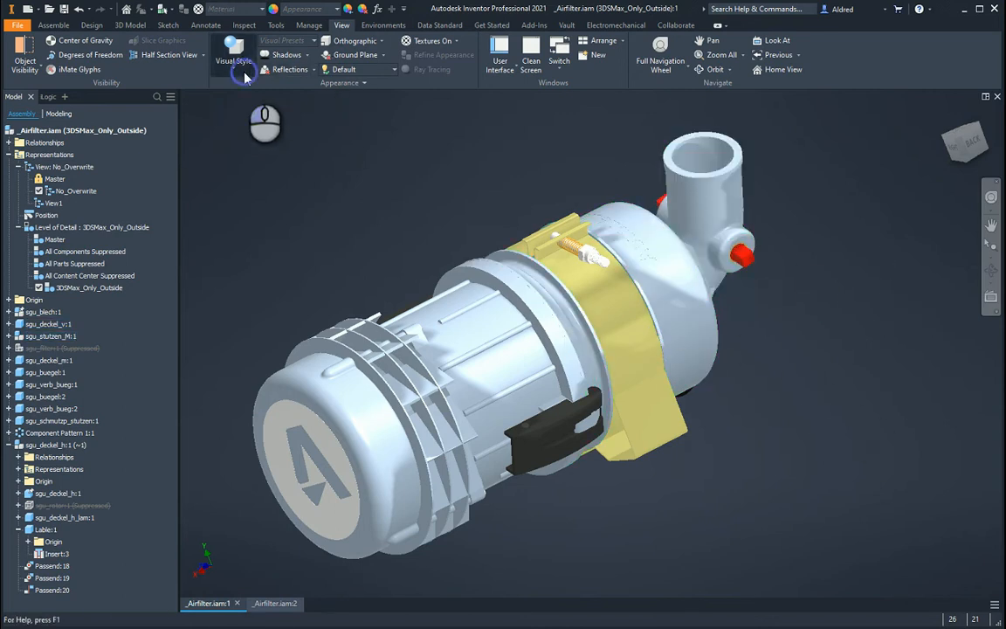
{"action": "left_click", "coordinate": [234, 54]}
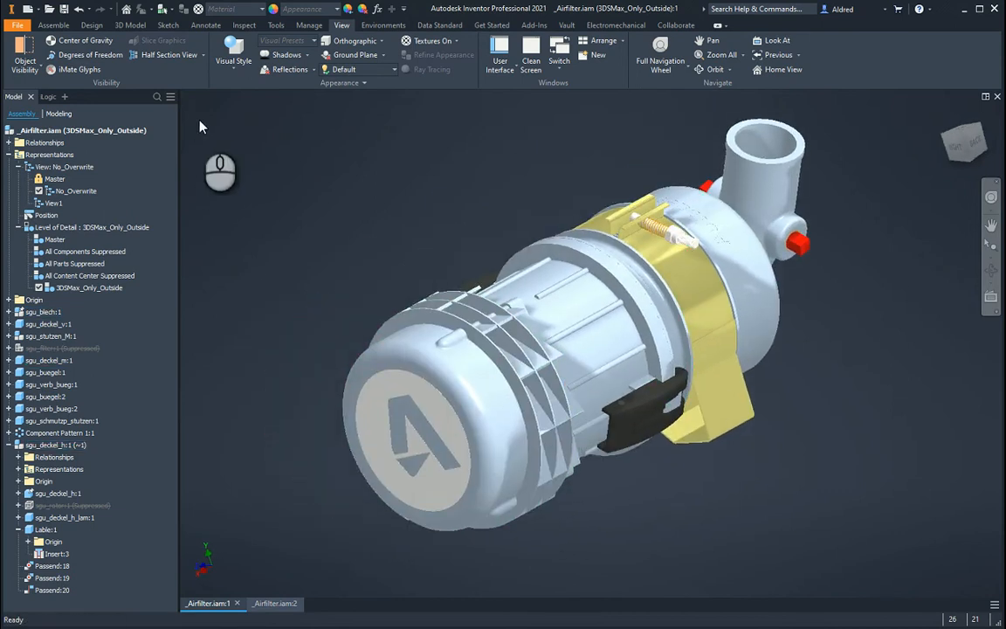
- Enable All Shadows so the pump casts a shadow, and orbit to view it from new angles
{"action": "left_click", "coordinate": [305, 54]}
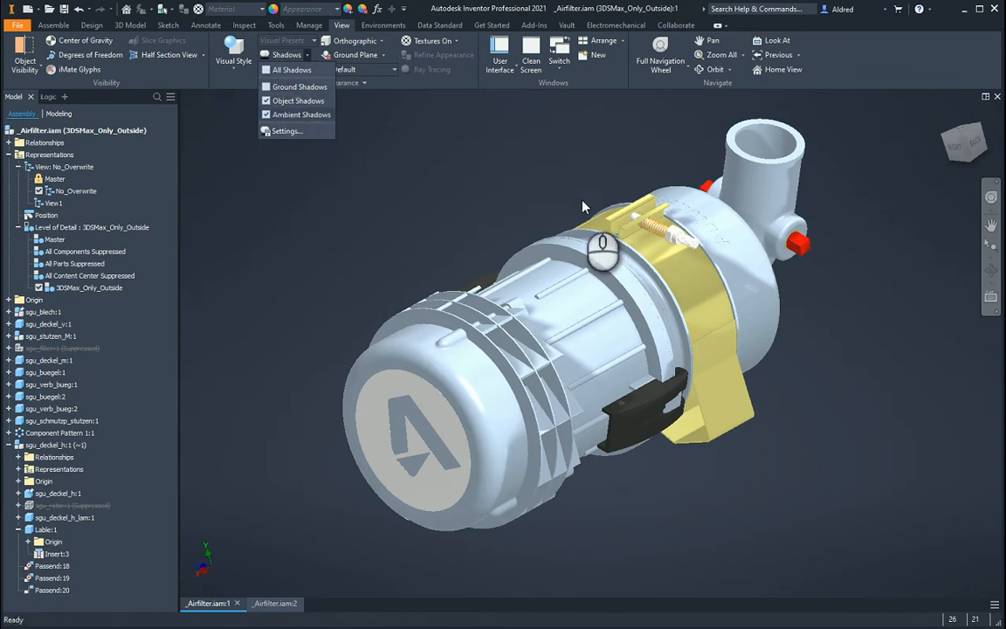
{"action": "left_click_drag", "start_coordinate": [585, 206], "coordinate": [759, 171]}
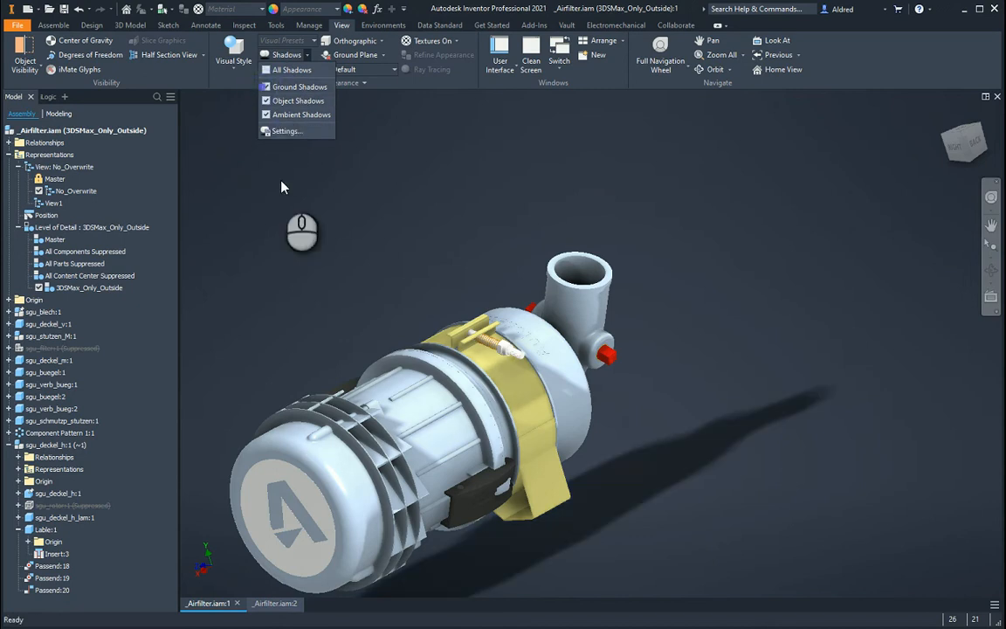
{"action": "mouse_move", "coordinate": [545, 480]}
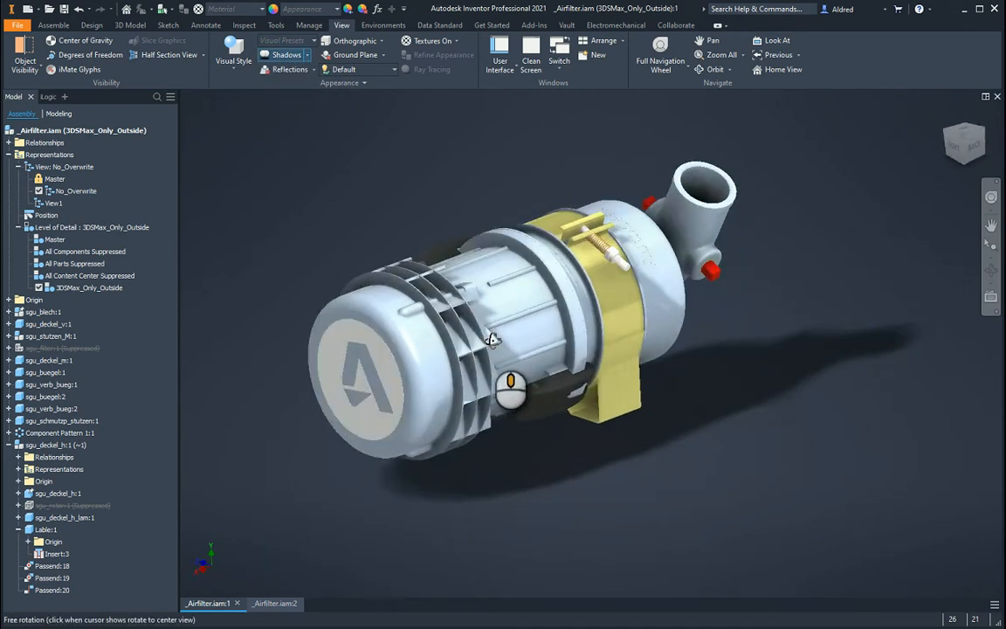
{"action": "left_click_drag", "start_coordinate": [492, 340], "coordinate": [521, 362]}
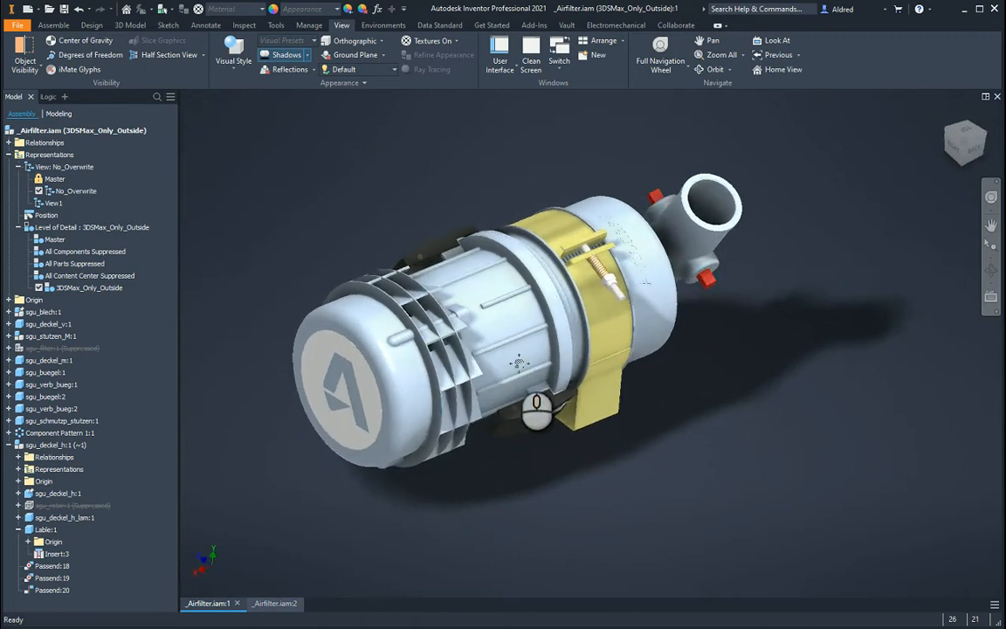
{"action": "left_click_drag", "start_coordinate": [521, 362], "coordinate": [335, 131]}
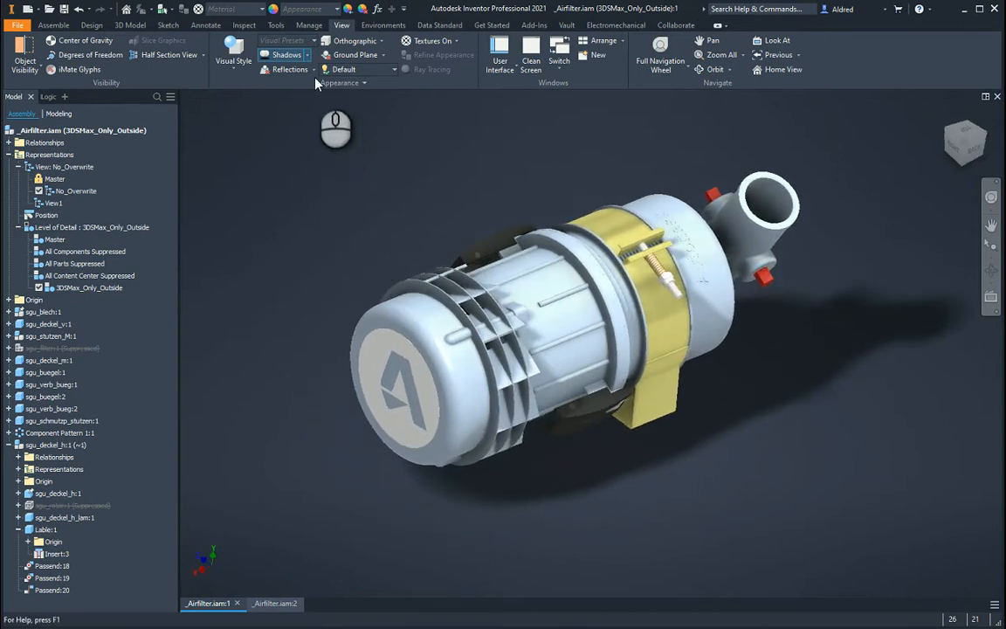
{"action": "left_click", "coordinate": [290, 70]}
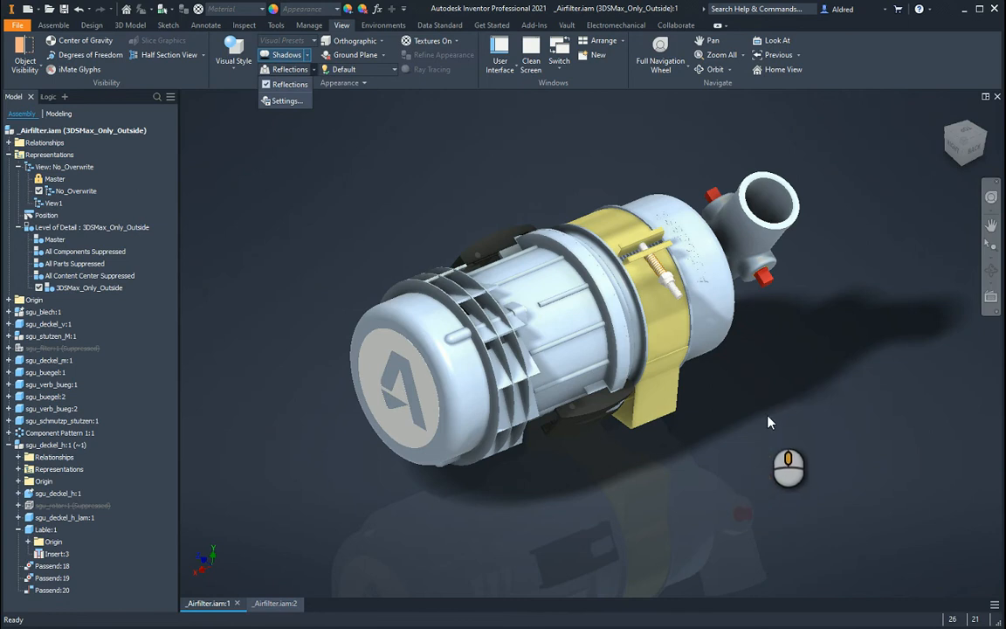
{"action": "mouse_move", "coordinate": [541, 536]}
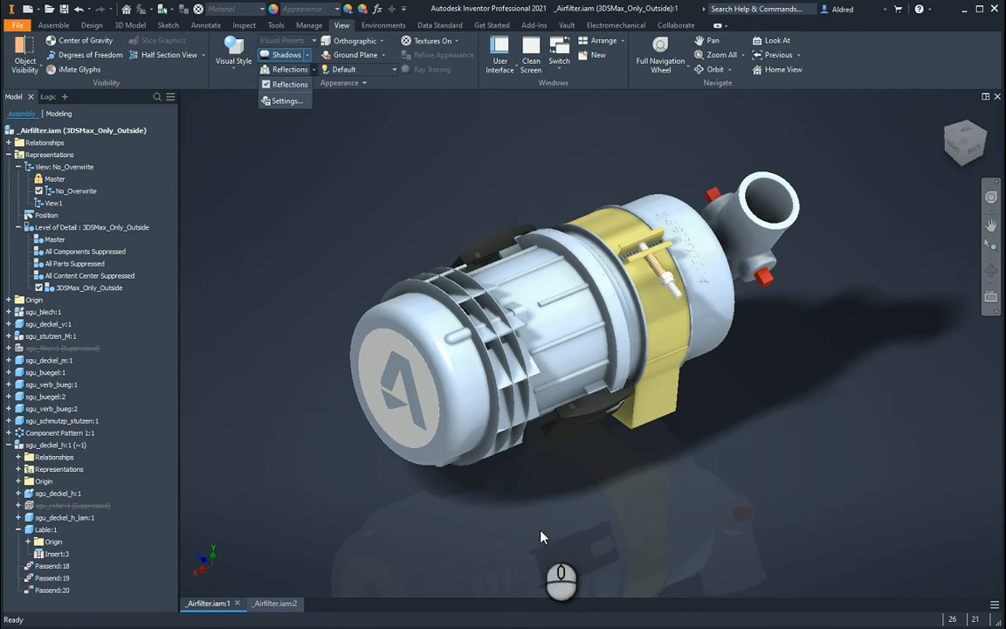
{"action": "mouse_move", "coordinate": [681, 451]}
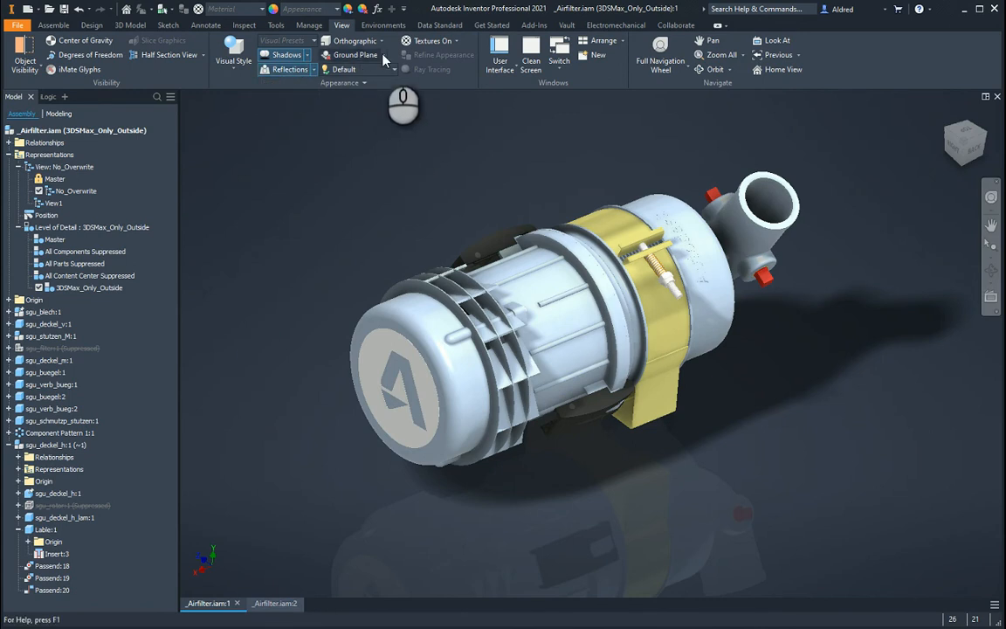
- Turn on the gridded ground plane beneath the pump and view it close-up from above
{"action": "left_click", "coordinate": [380, 54]}
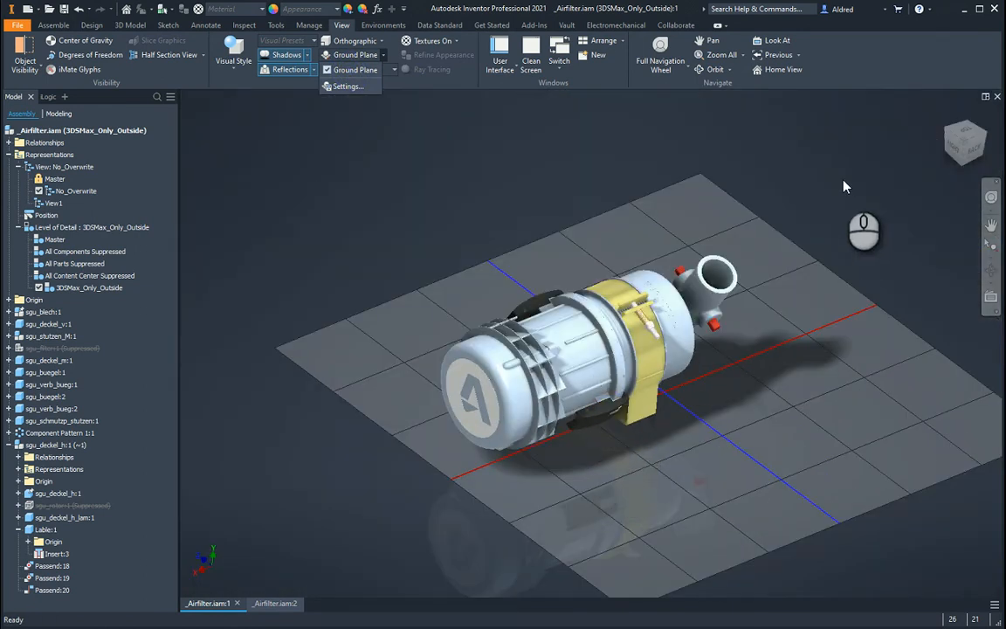
{"action": "mouse_move", "coordinate": [748, 437]}
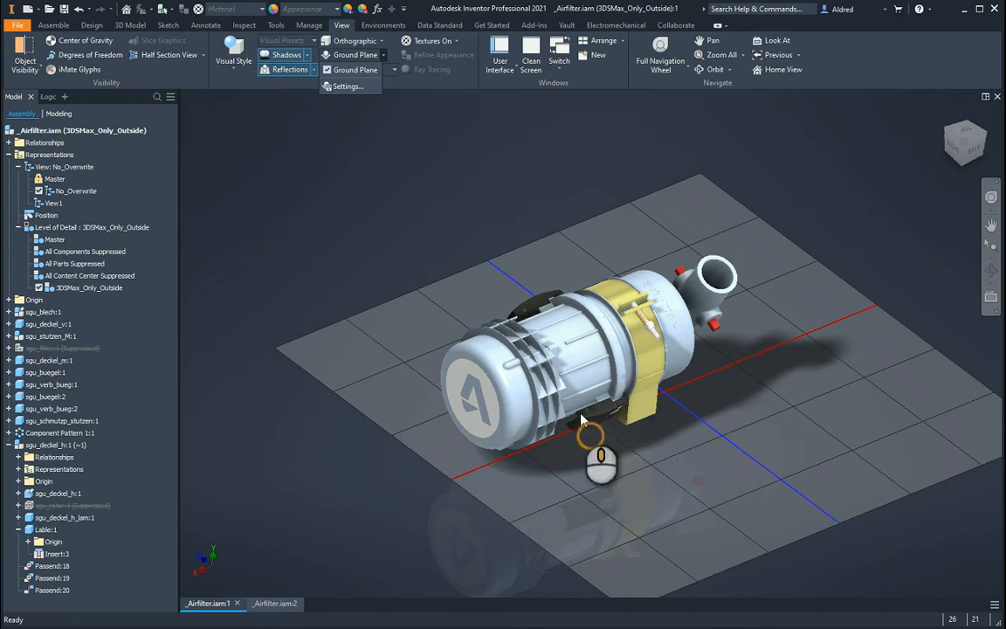
{"action": "left_click_drag", "start_coordinate": [583, 419], "coordinate": [608, 350]}
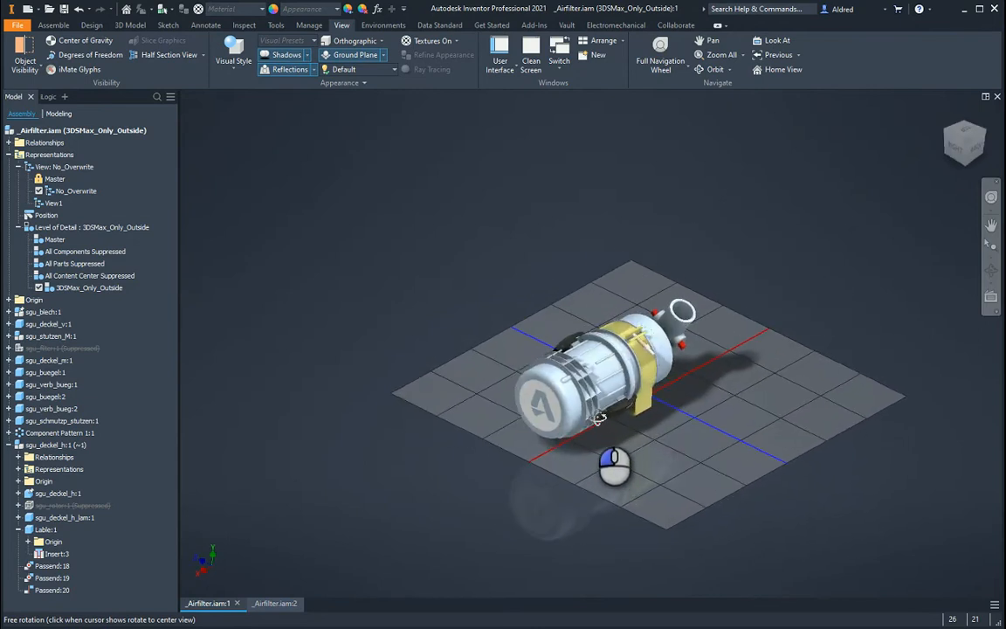
{"action": "scroll", "scroll_direction": "up", "scroll_amount": 3}
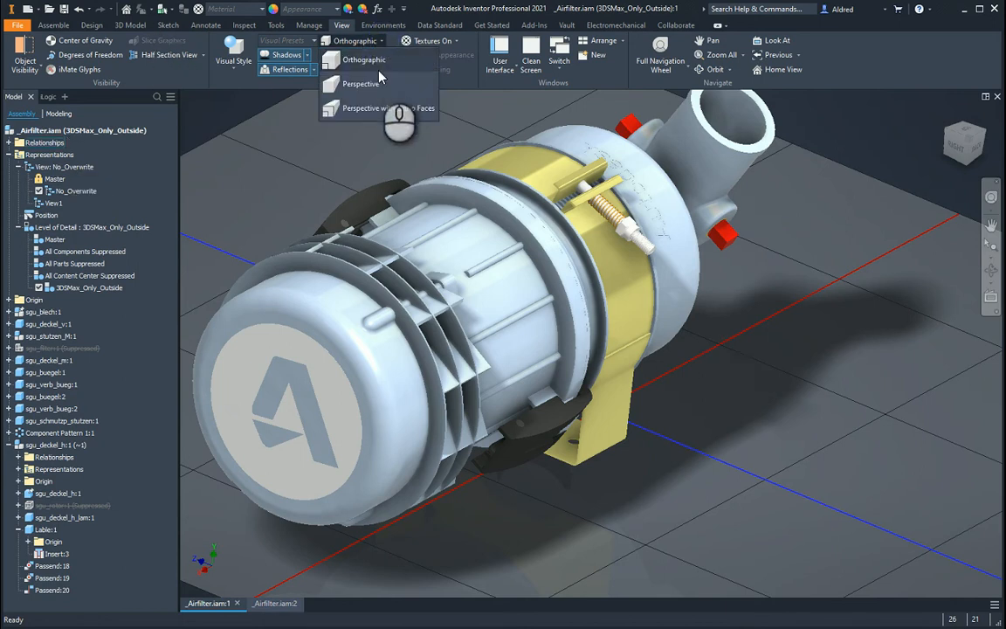
- Set the view projection to Perspective
{"action": "left_click", "coordinate": [360, 84]}
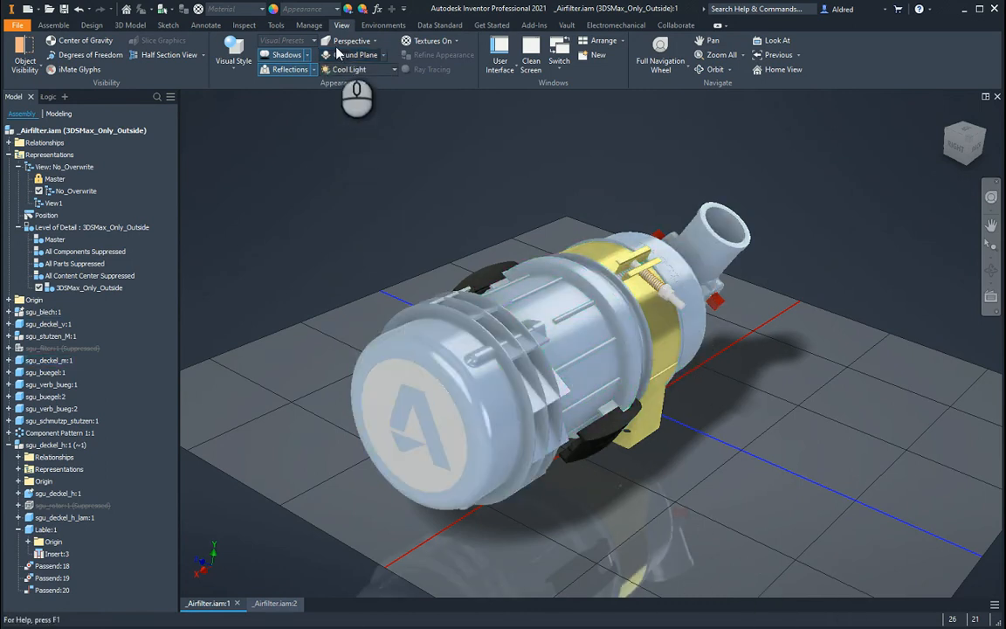
- Try the Country Road and Empty Lab lighting environments on the pump
{"action": "left_click", "coordinate": [367, 70]}
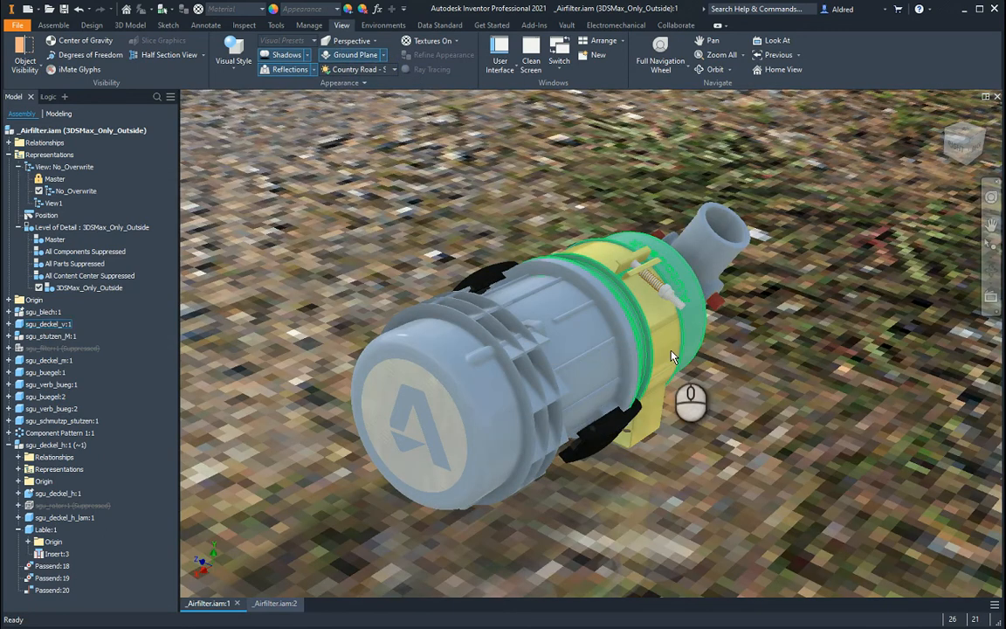
{"action": "left_click_drag", "start_coordinate": [672, 357], "coordinate": [600, 468]}
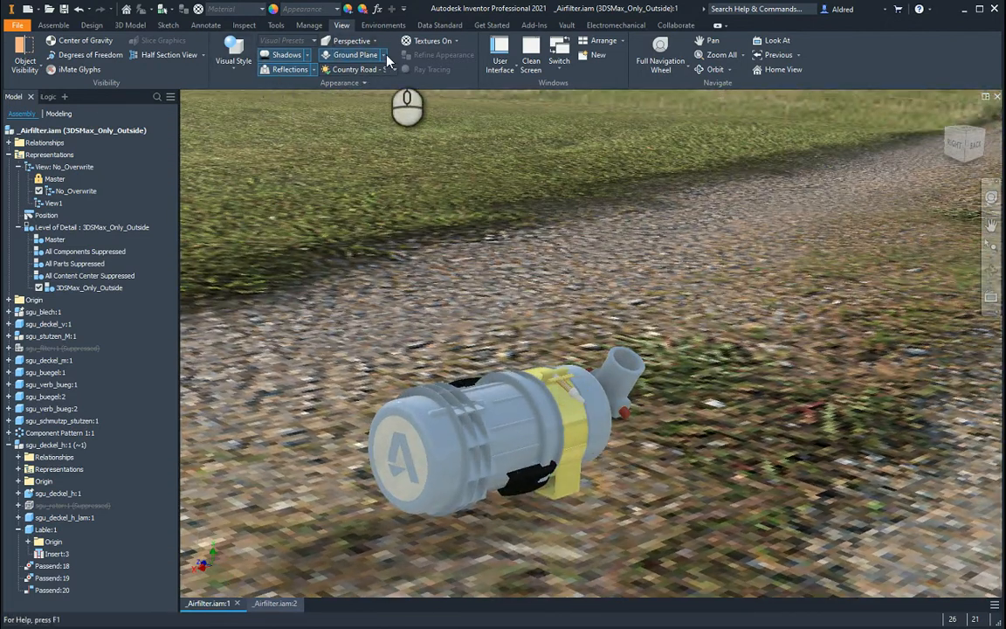
{"action": "left_click", "coordinate": [357, 70]}
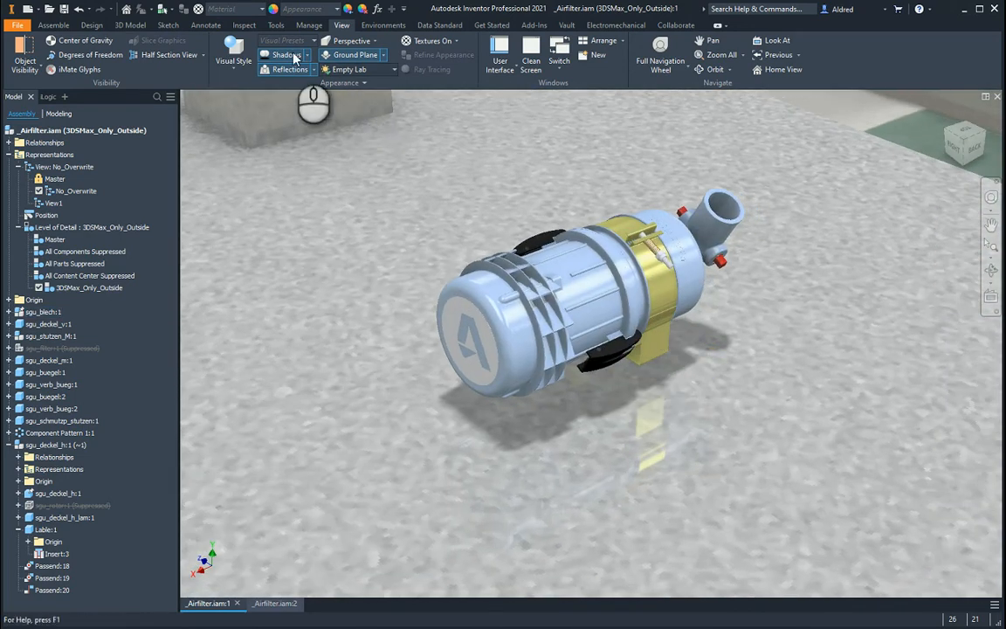
- Choose the Warm Light lighting environment for the pump
{"action": "left_click", "coordinate": [366, 70]}
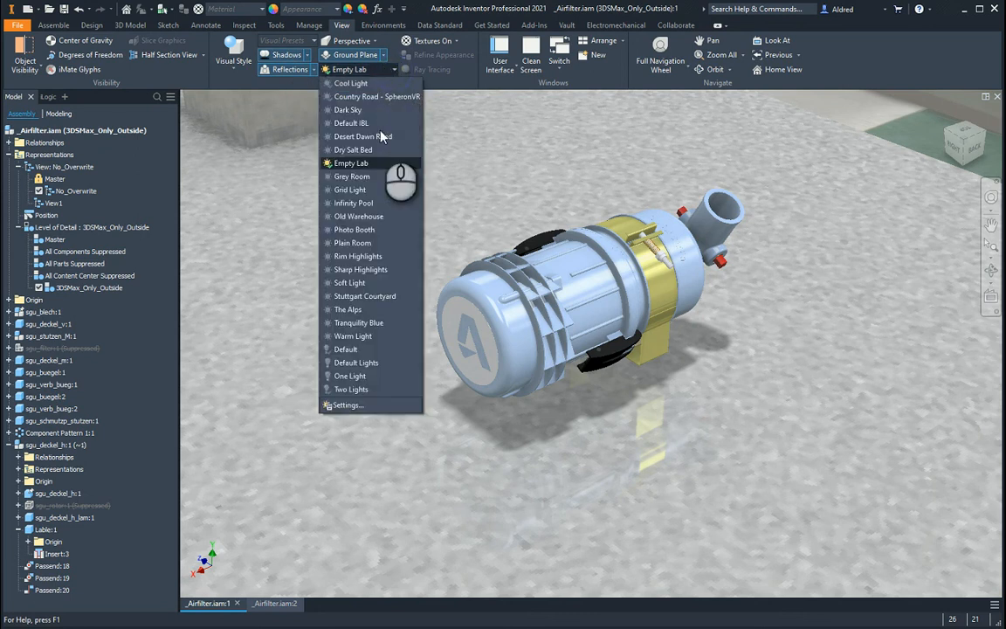
{"action": "mouse_move", "coordinate": [352, 339]}
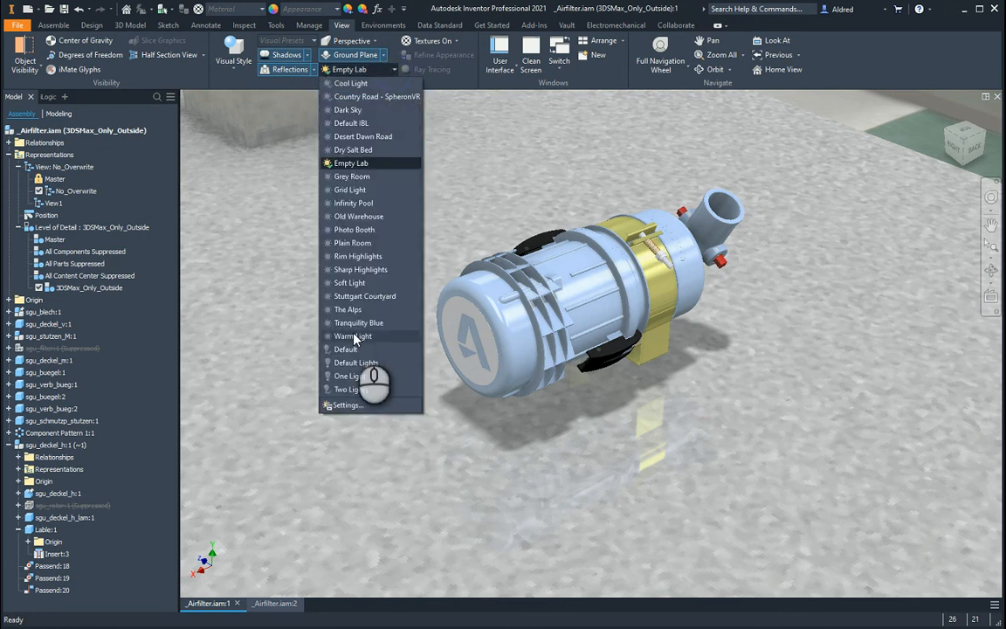
{"action": "left_click", "coordinate": [353, 335]}
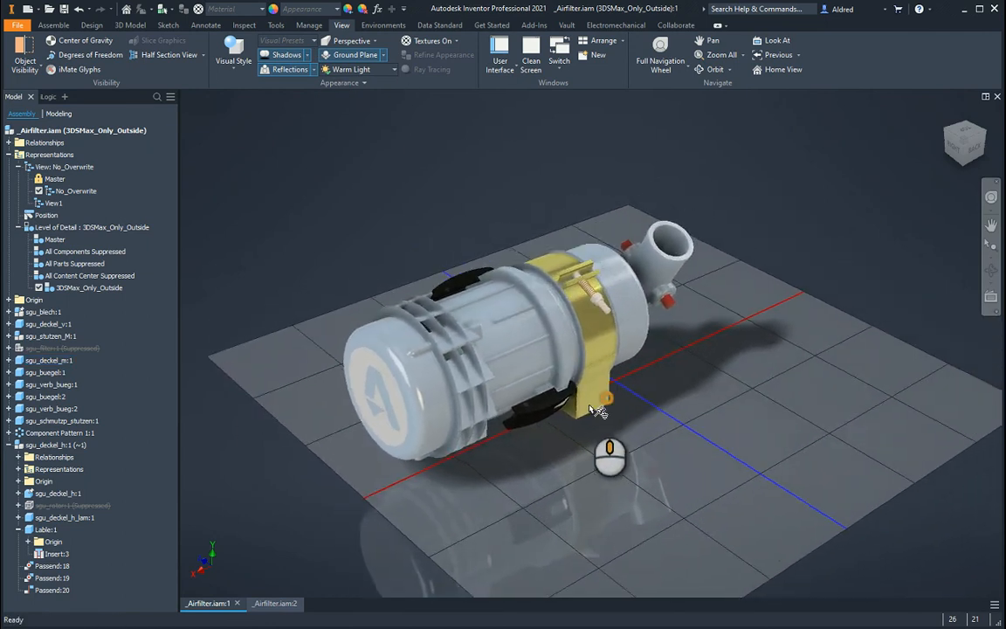
- Zoom and pan to a close-up of the pump's front cover and start Ray Tracing
{"action": "left_click_drag", "start_coordinate": [598, 411], "coordinate": [625, 402]}
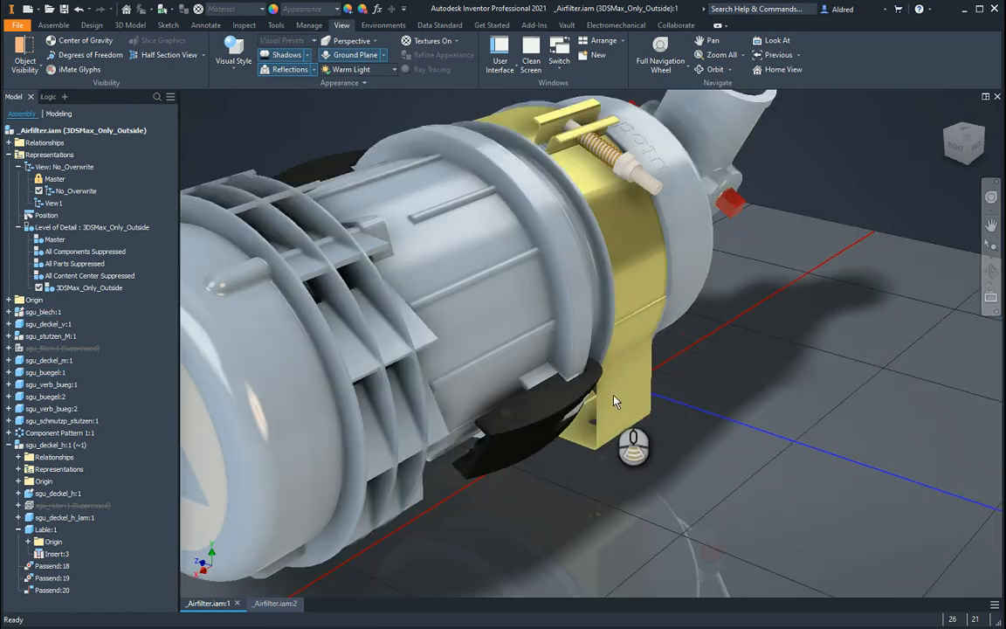
{"action": "left_click_drag", "start_coordinate": [615, 401], "coordinate": [783, 416]}
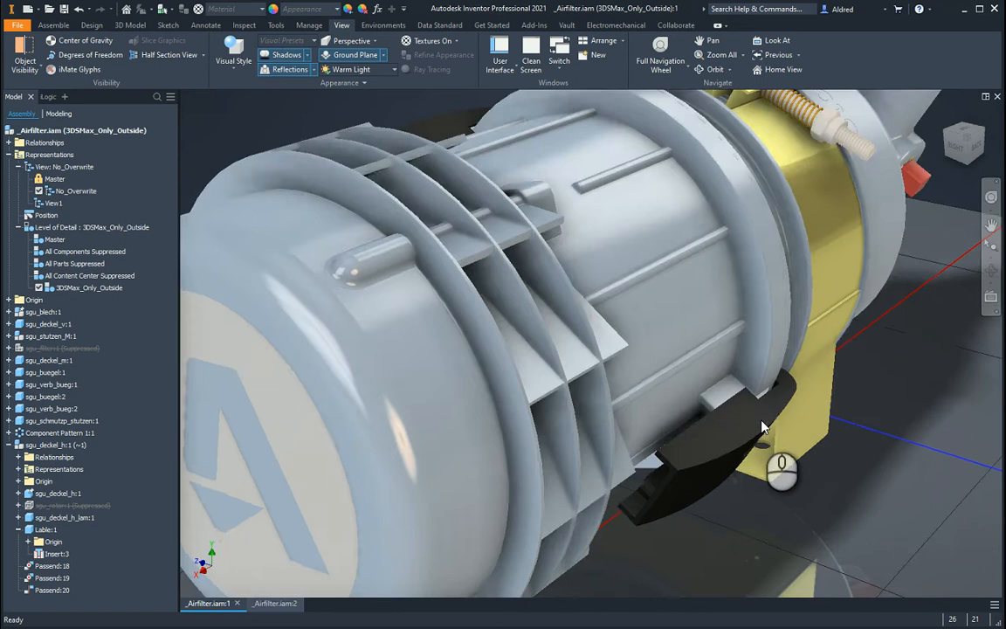
{"action": "left_click_drag", "start_coordinate": [760, 427], "coordinate": [818, 384]}
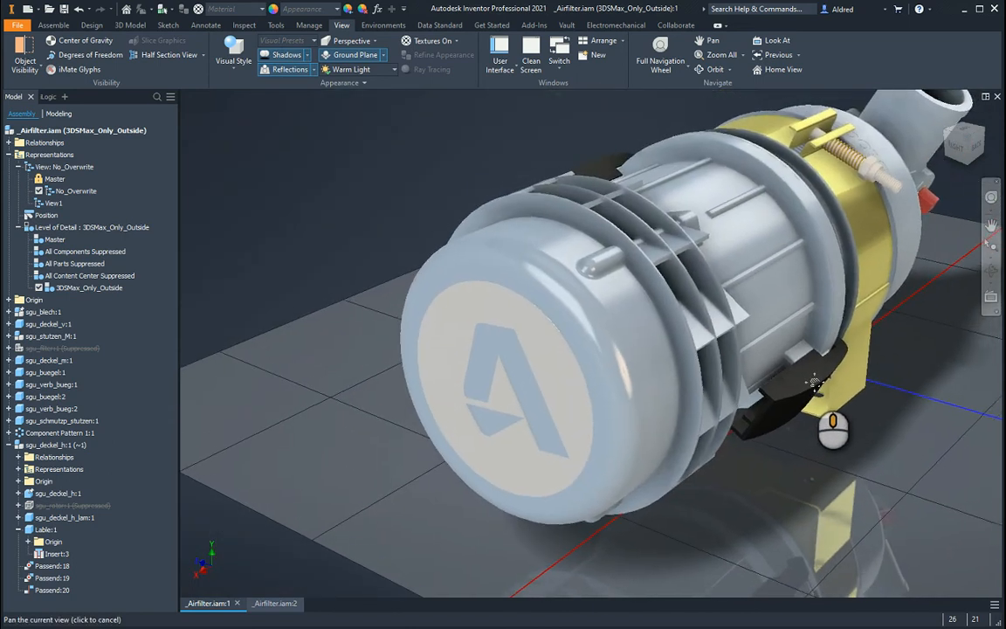
{"action": "left_click", "coordinate": [234, 59]}
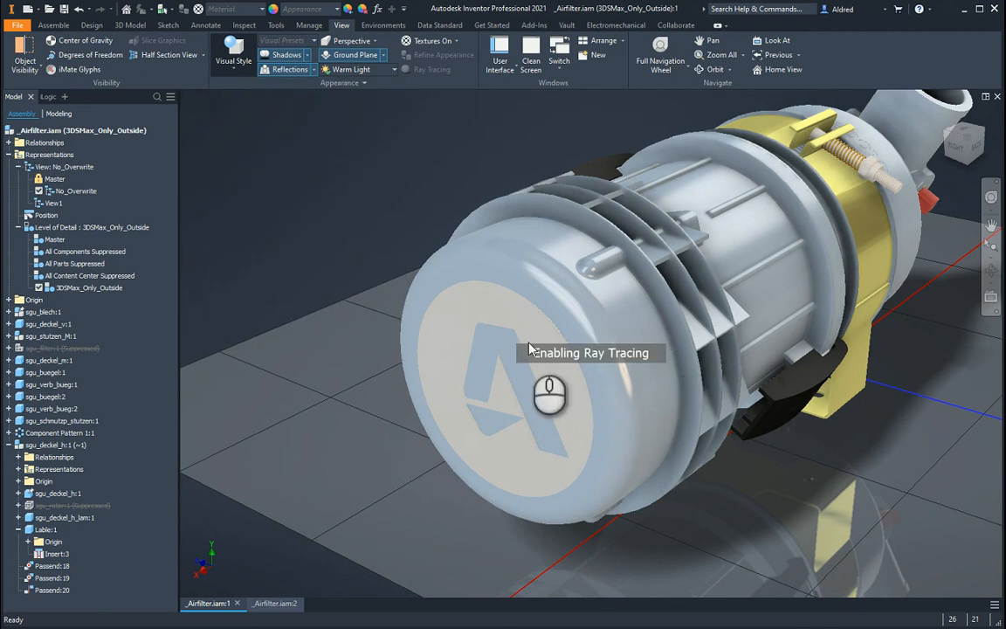
- Restart ray tracing of the close-up with Lighting and Material Accuracy set to Draft
{"action": "left_click", "coordinate": [431, 70]}
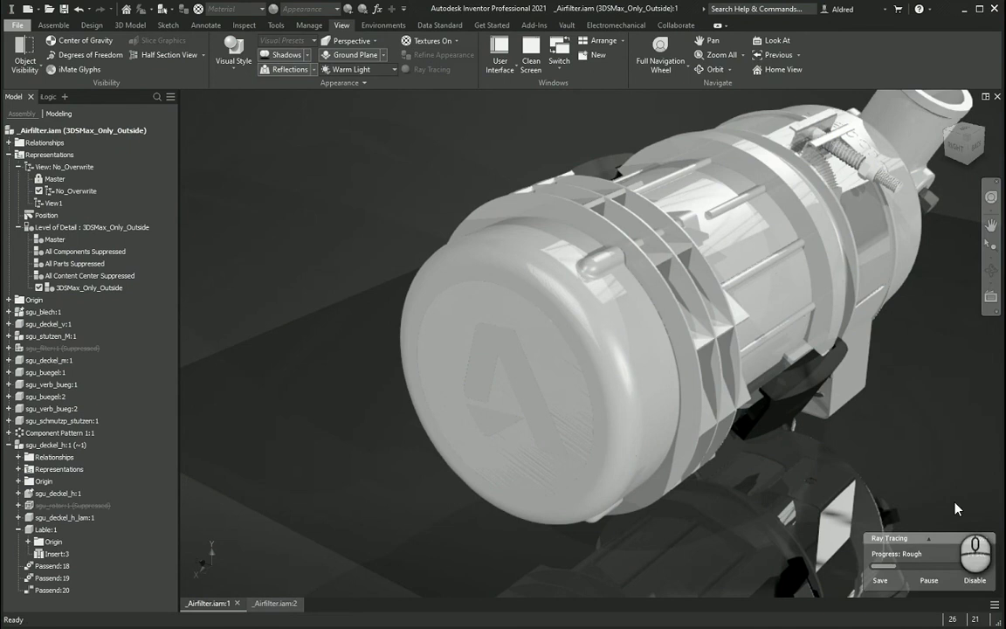
{"action": "left_click", "coordinate": [974, 579]}
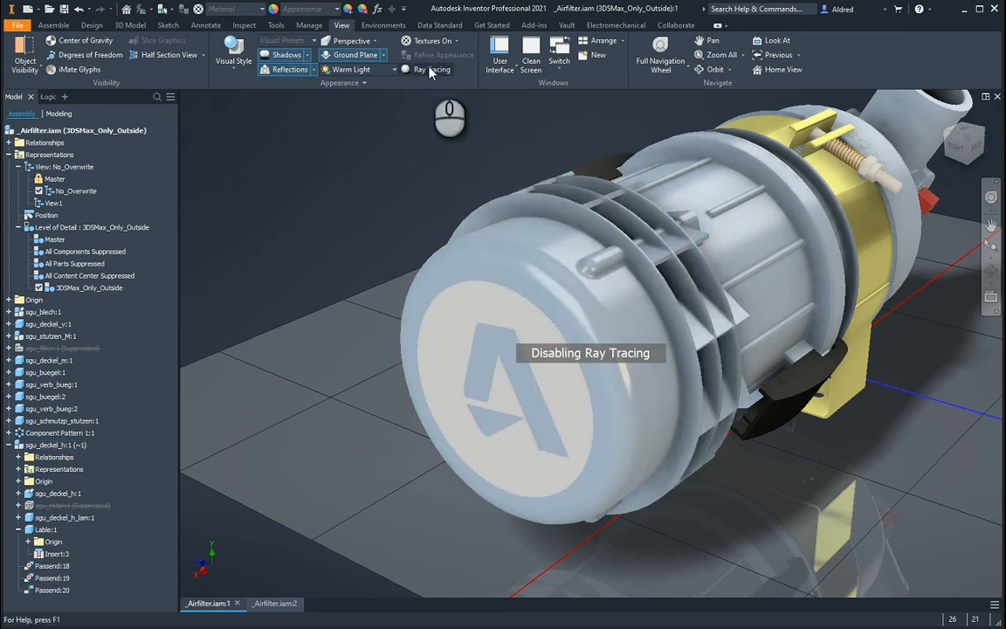
{"action": "left_click", "coordinate": [429, 70]}
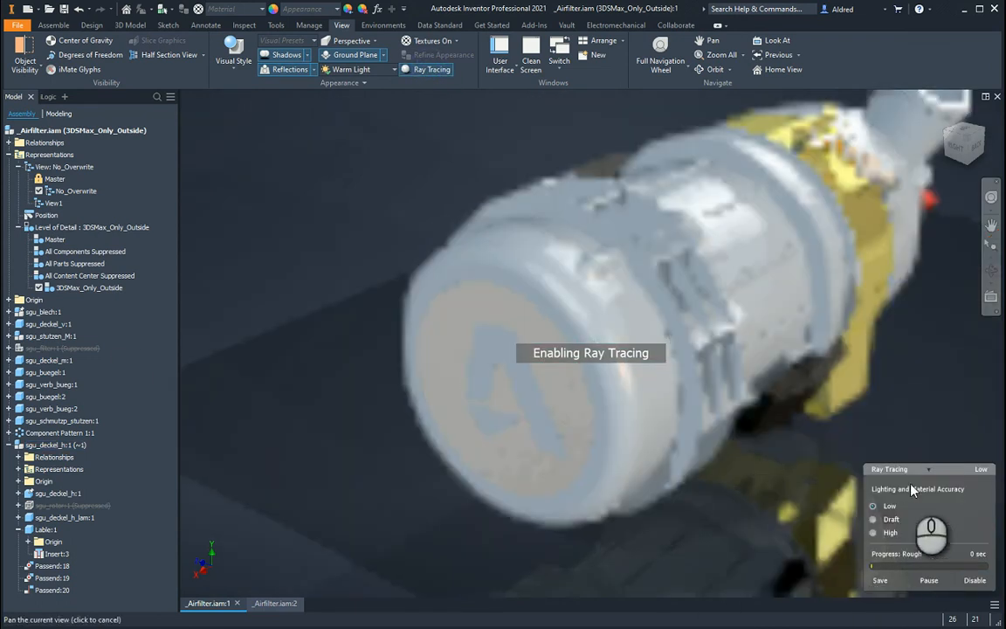
{"action": "left_click", "coordinate": [873, 519]}
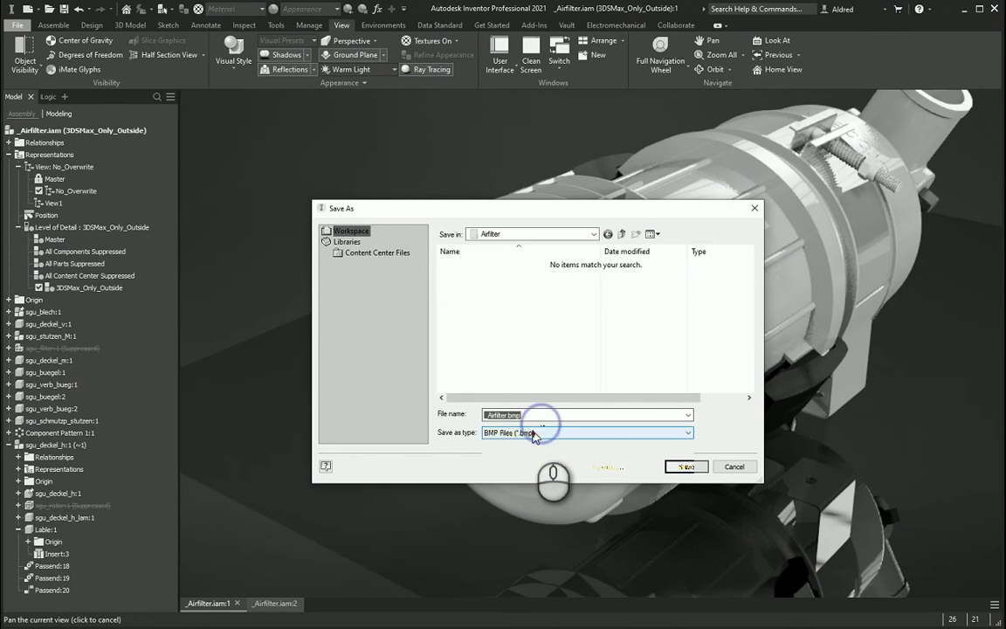
- Save the ray-traced pump view as an image file and resume ray tracing
{"action": "left_click", "coordinate": [586, 433]}
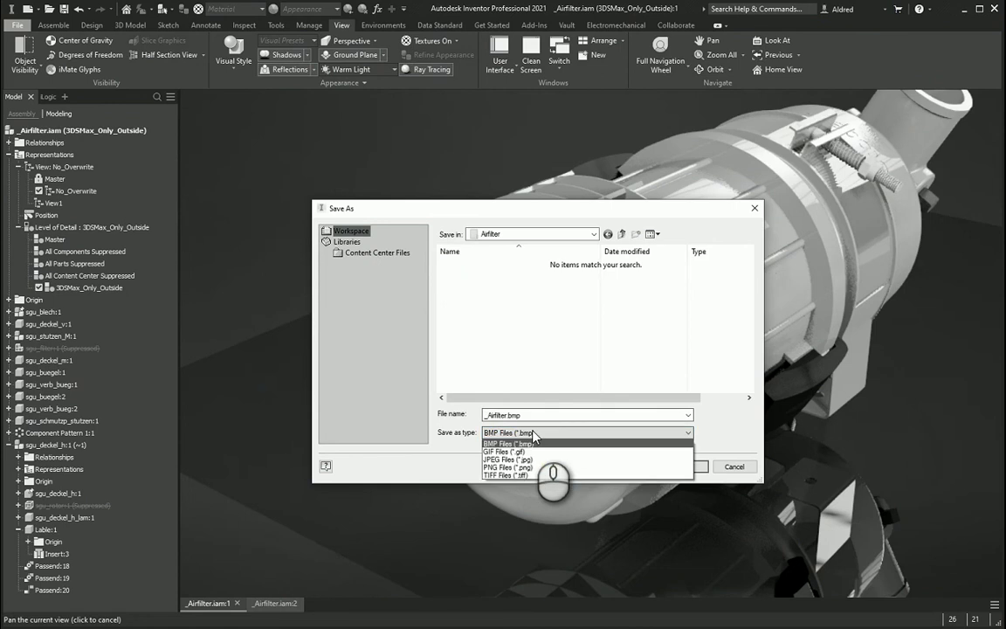
{"action": "mouse_move", "coordinate": [725, 226]}
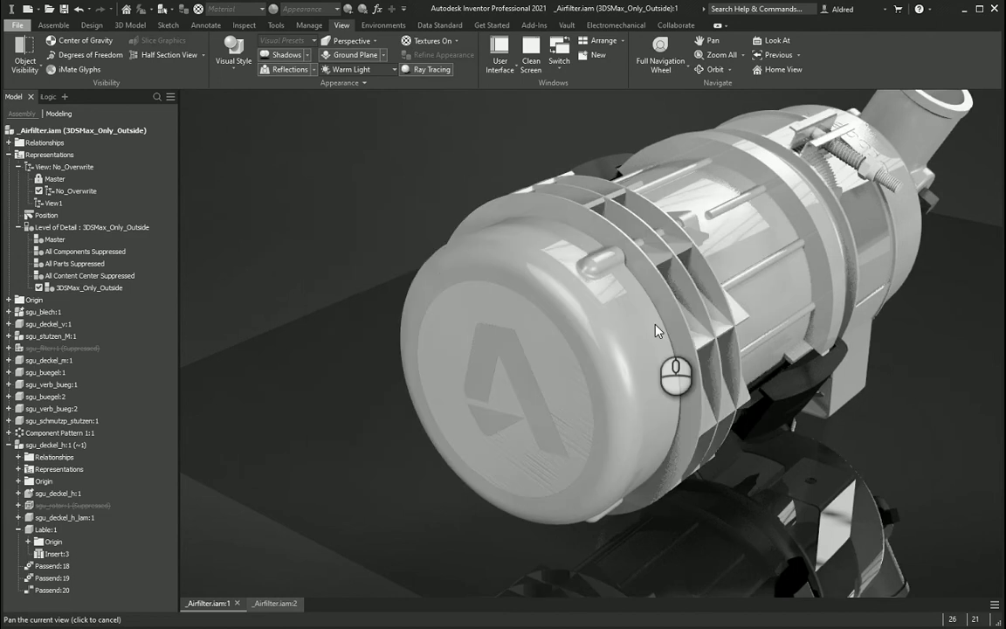
{"action": "left_click", "coordinate": [430, 70]}
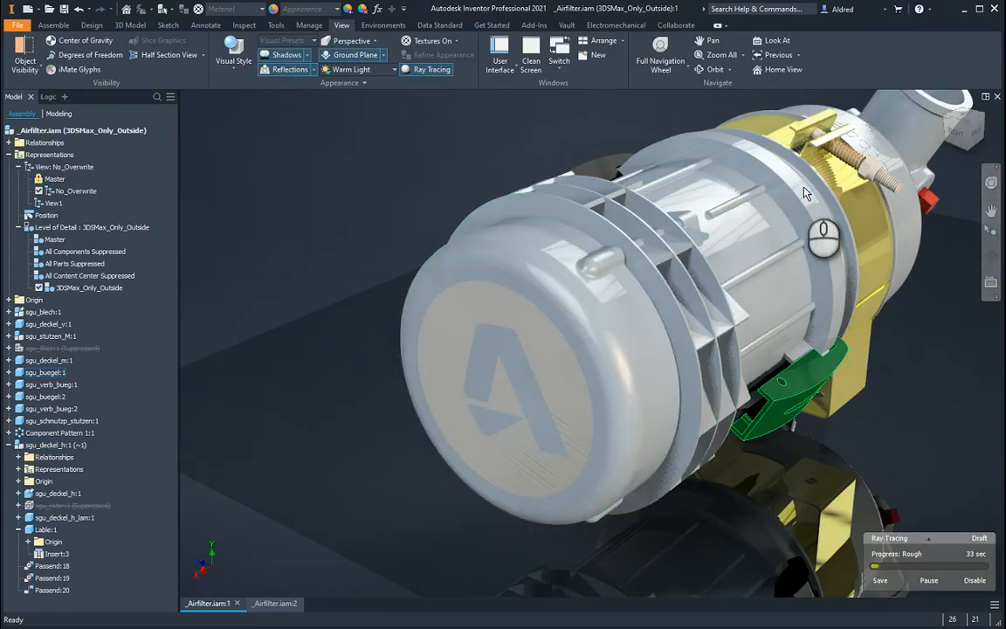